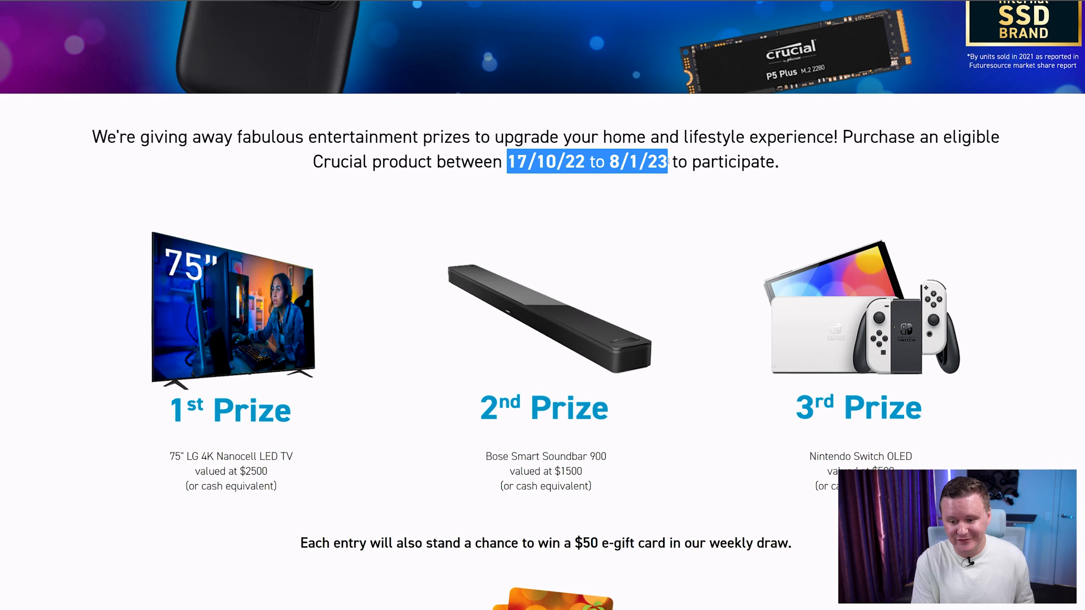
# - Minimise Storage Executive to reveal CrystalDiskInfo's 100% health and CrystalDiskMark's 4823/1961 MB/s speeds
pyautogui.scroll(-3)
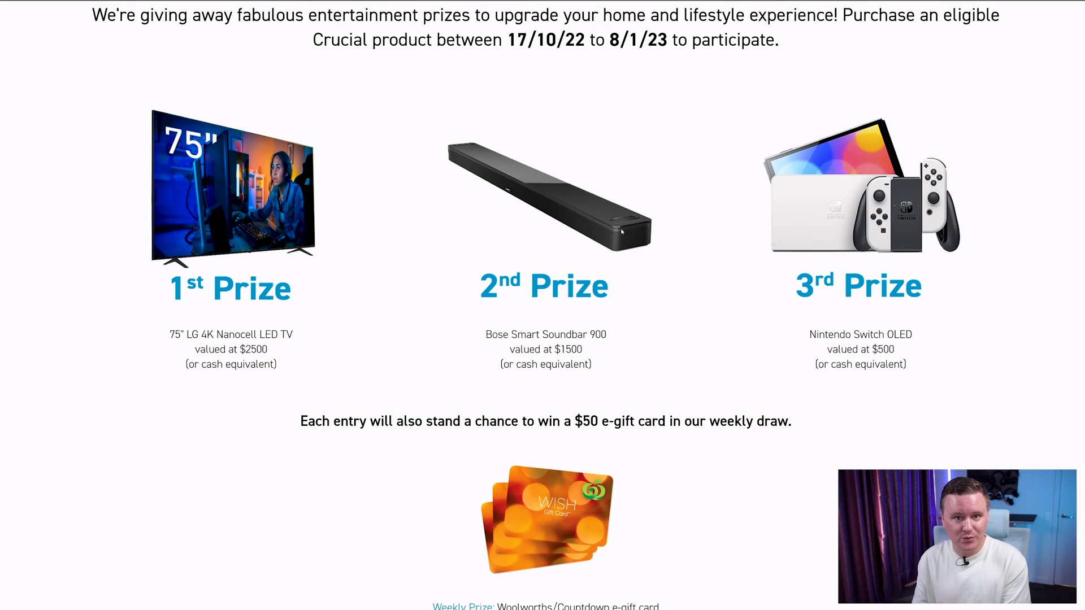
pyautogui.scroll(-3)
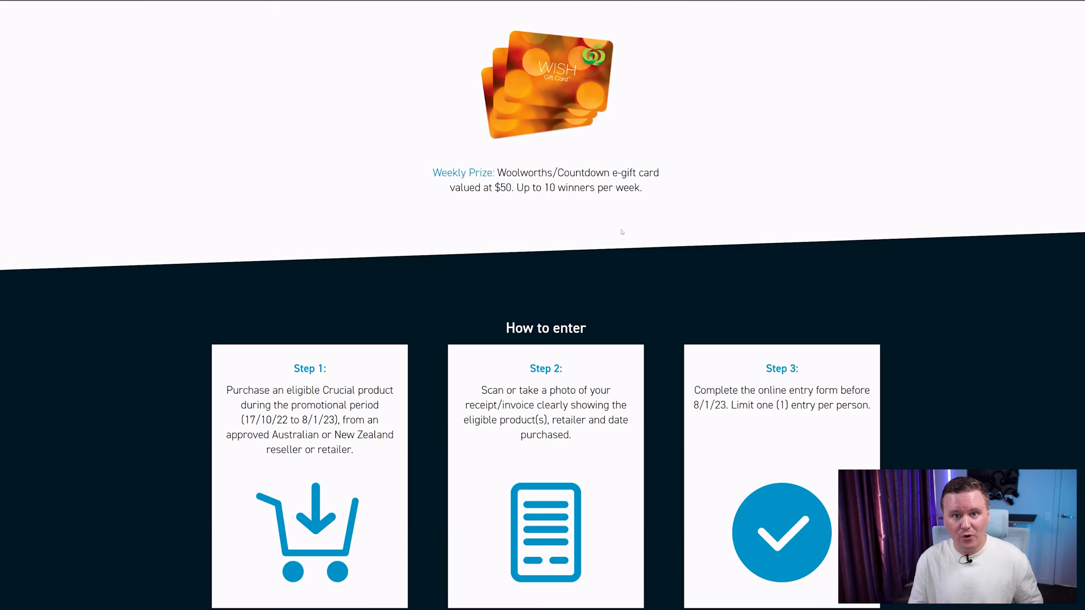
pyautogui.scroll(-3)
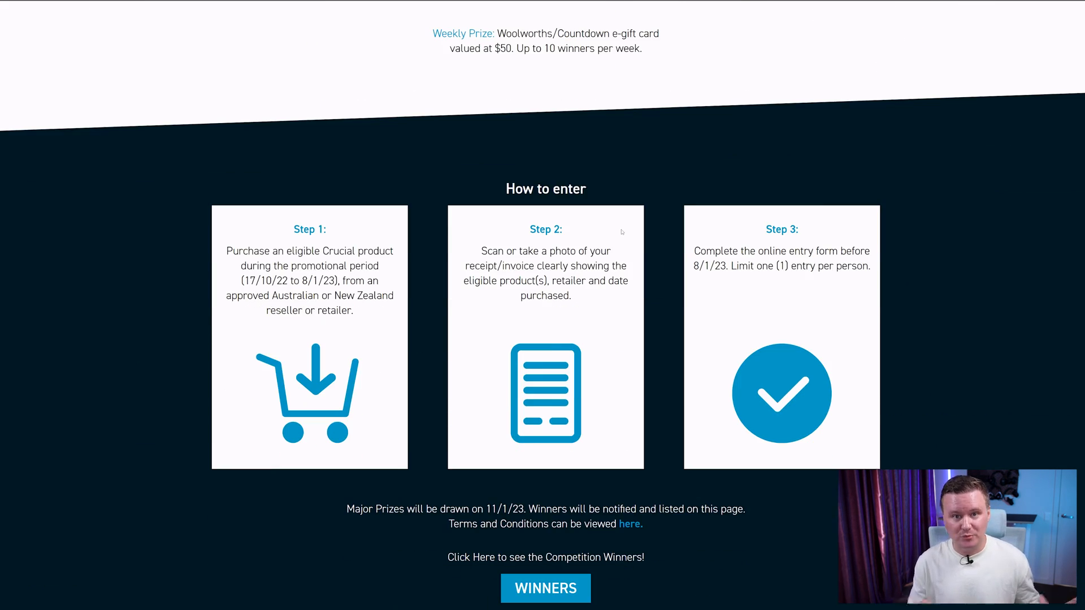
pyautogui.scroll(-3)
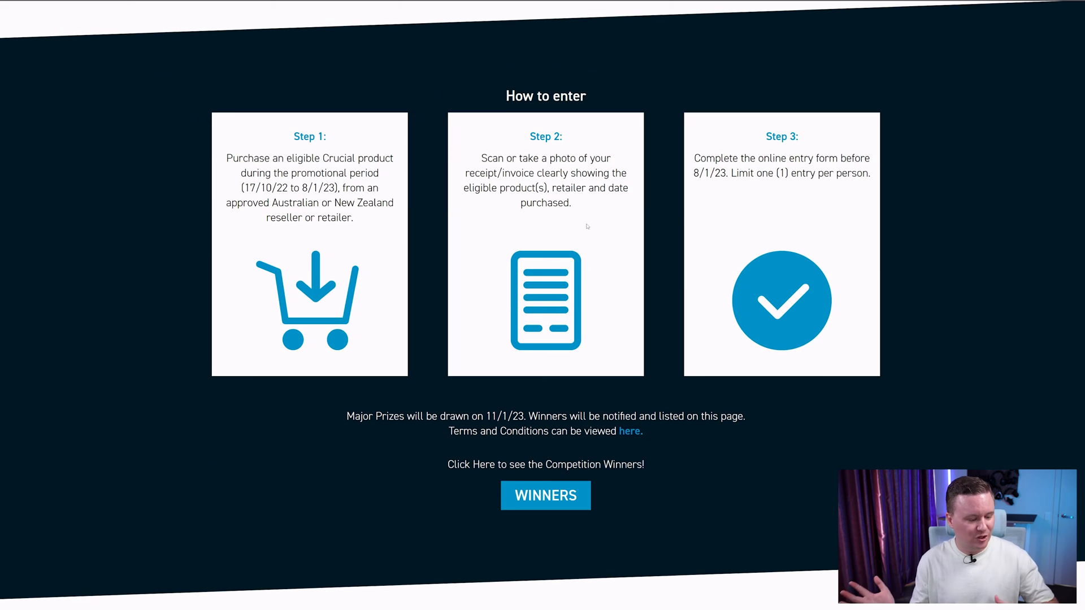
pyautogui.scroll(-3)
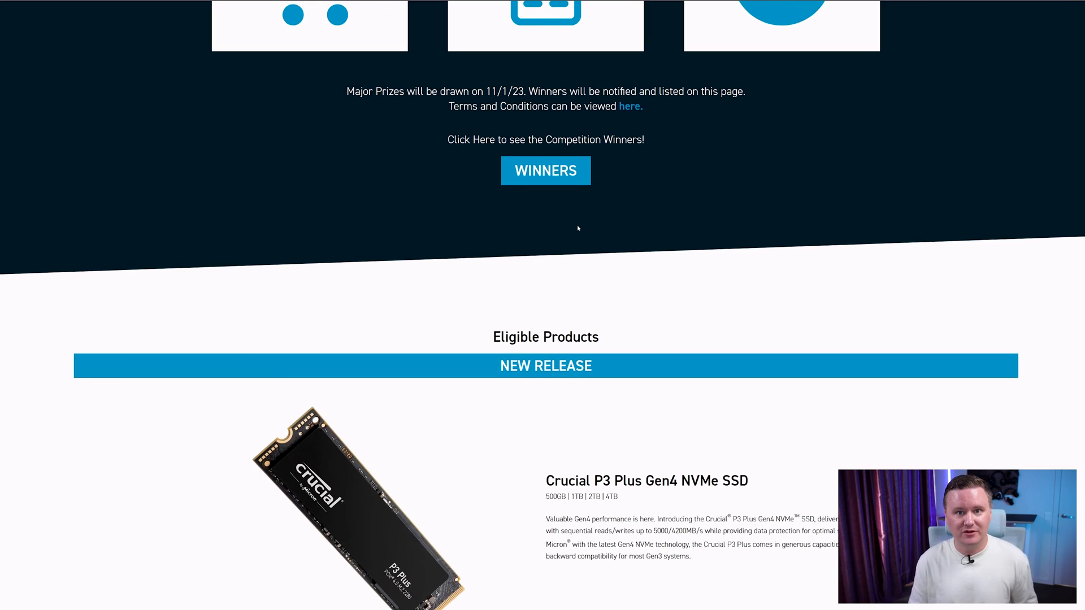
pyautogui.scroll(3)
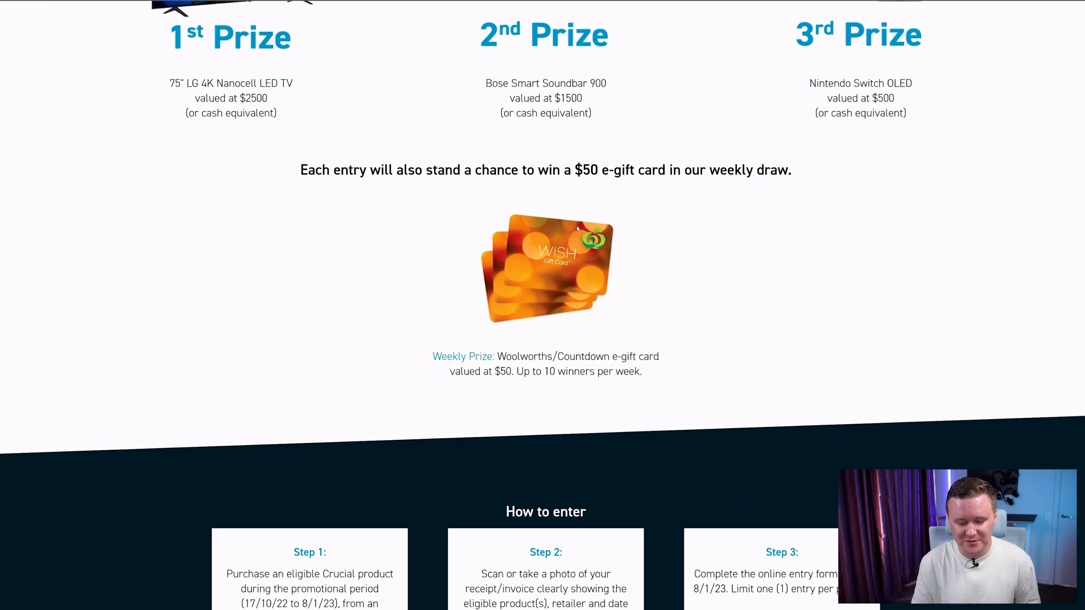
pyautogui.scroll(3)
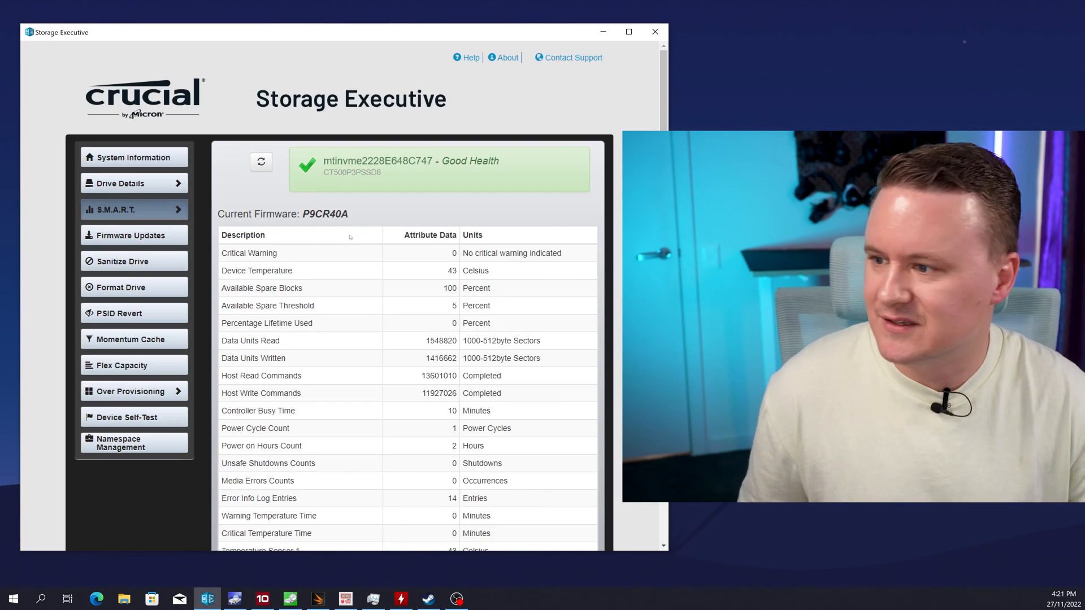
pyautogui.scroll(-3)
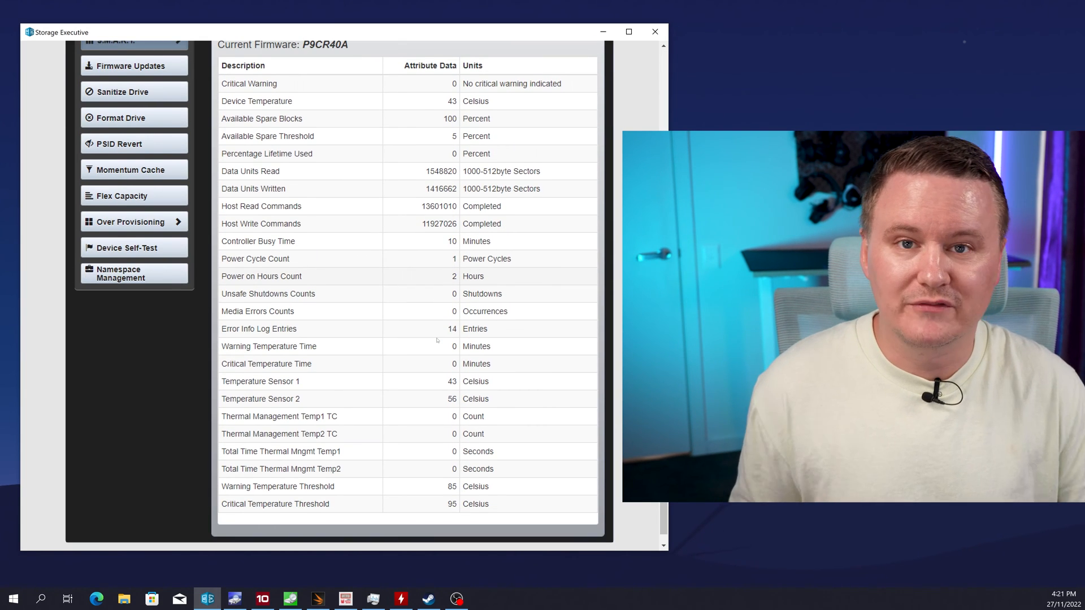
pyautogui.scroll(3)
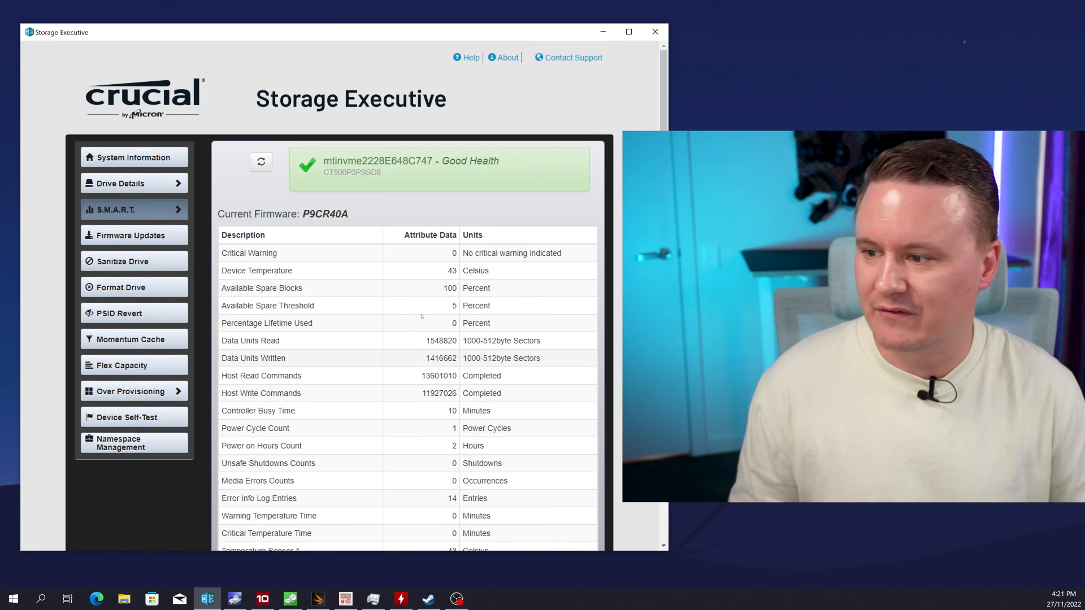
pyautogui.moveTo(420, 4)
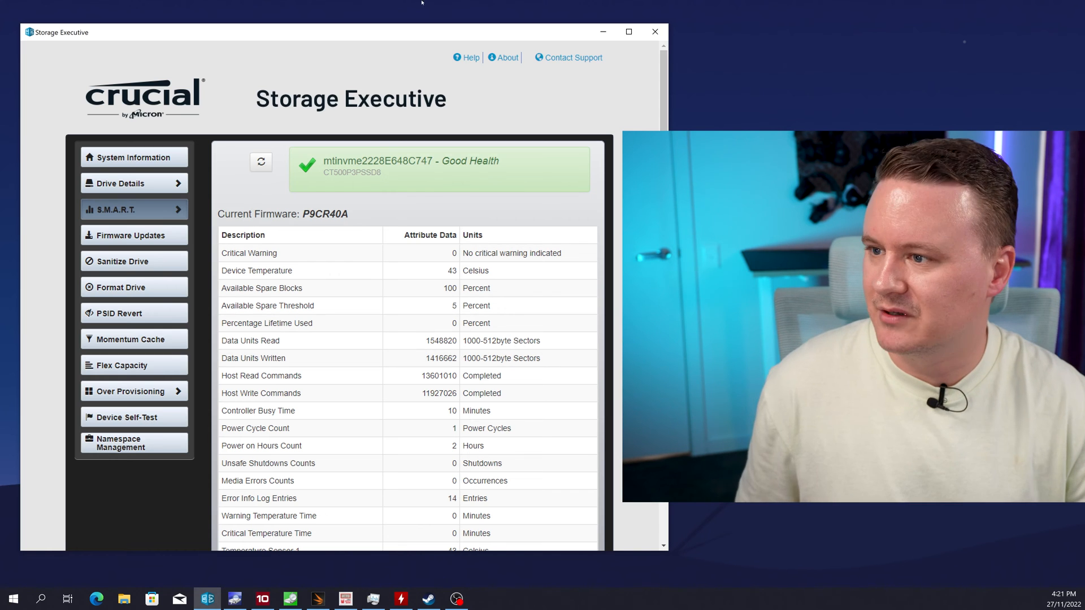
pyautogui.moveTo(601, 32)
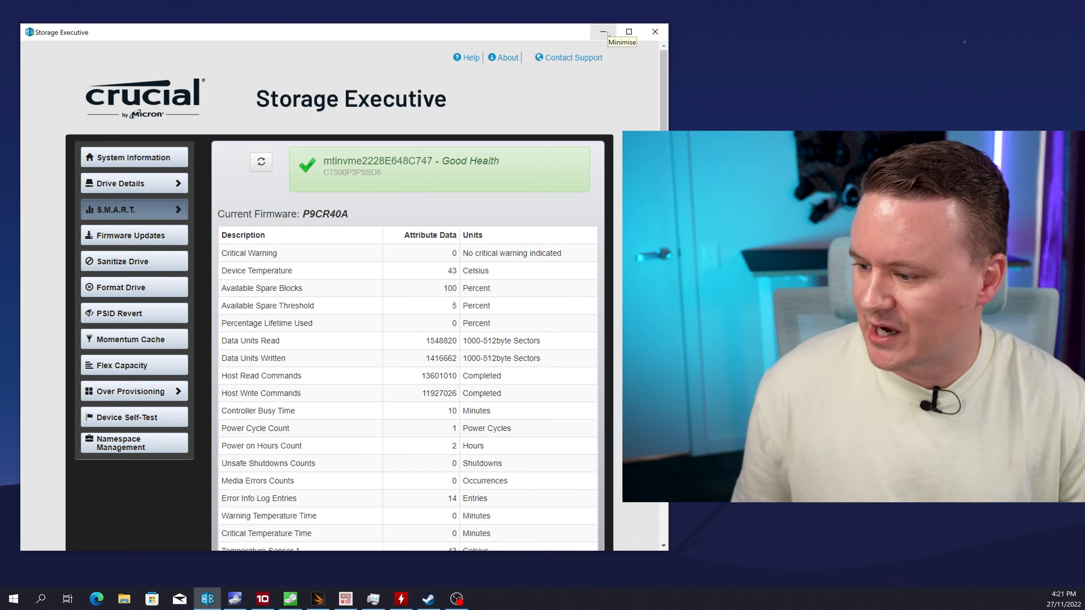
pyautogui.click(601, 32)
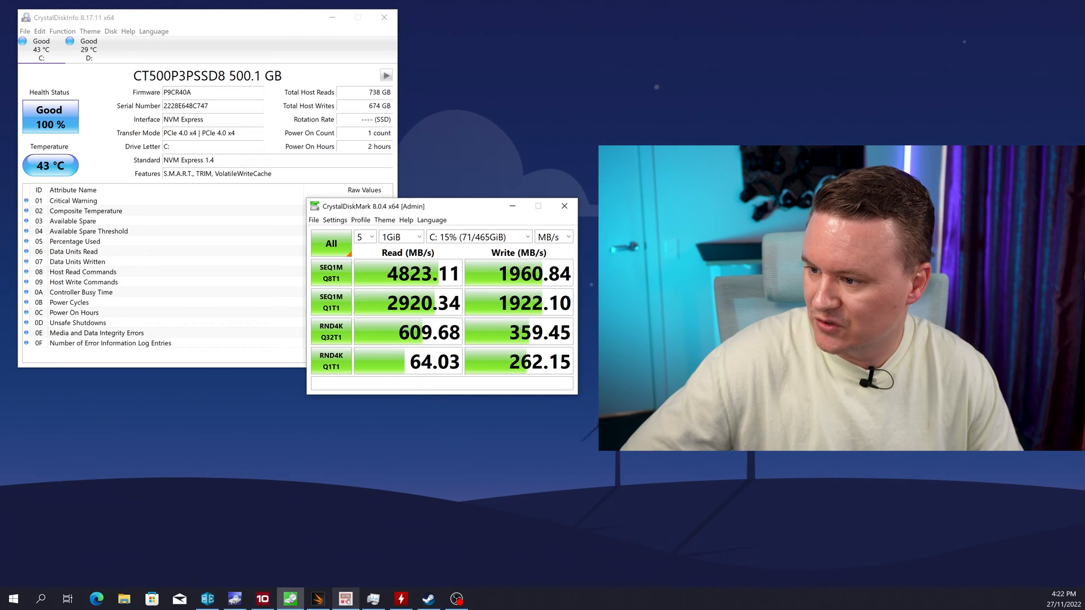
# - Show the ATTO 512 B–64 MB transfer-rate chart, then bring CrystalDiskMark back in front
pyautogui.click(344, 598)
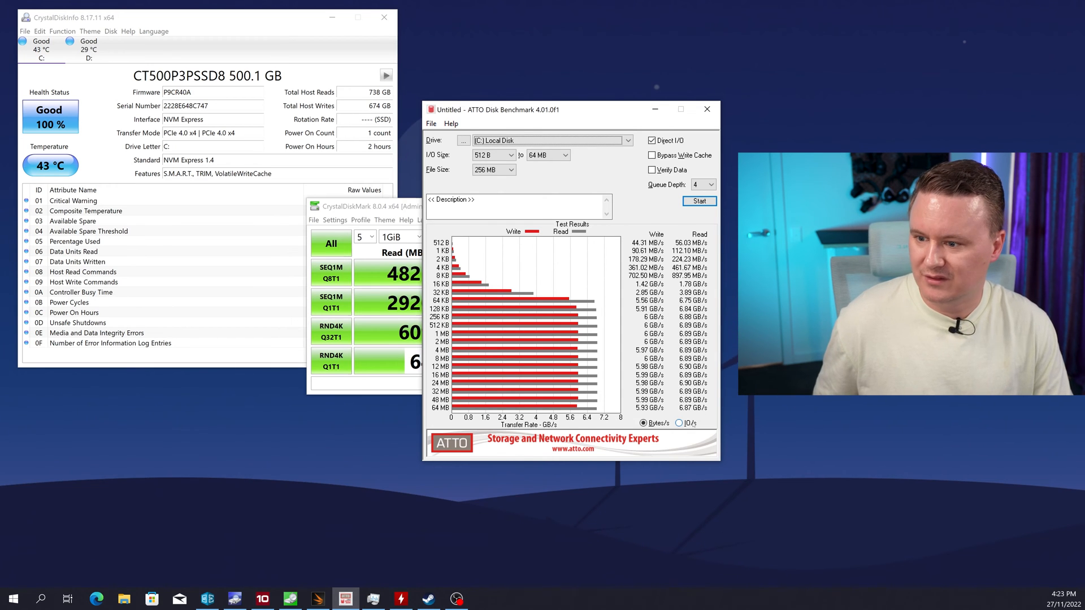
pyautogui.click(677, 423)
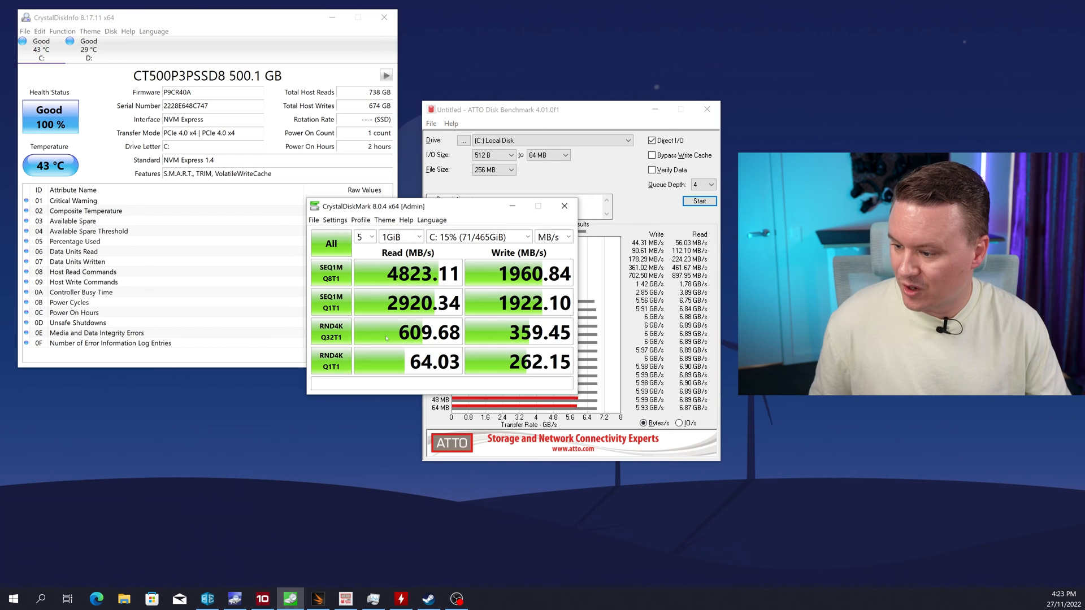
pyautogui.moveTo(317, 598)
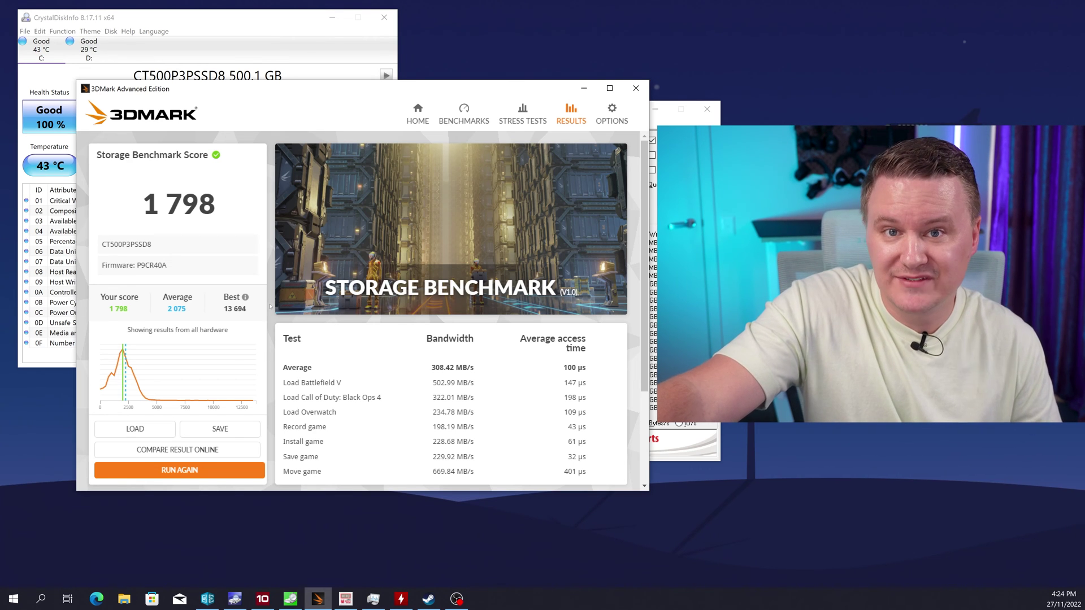
# - Scroll 3DMark results to the system info pairing the 476.94 GB drive with Ryzen 9 5900X
pyautogui.scroll(-3)
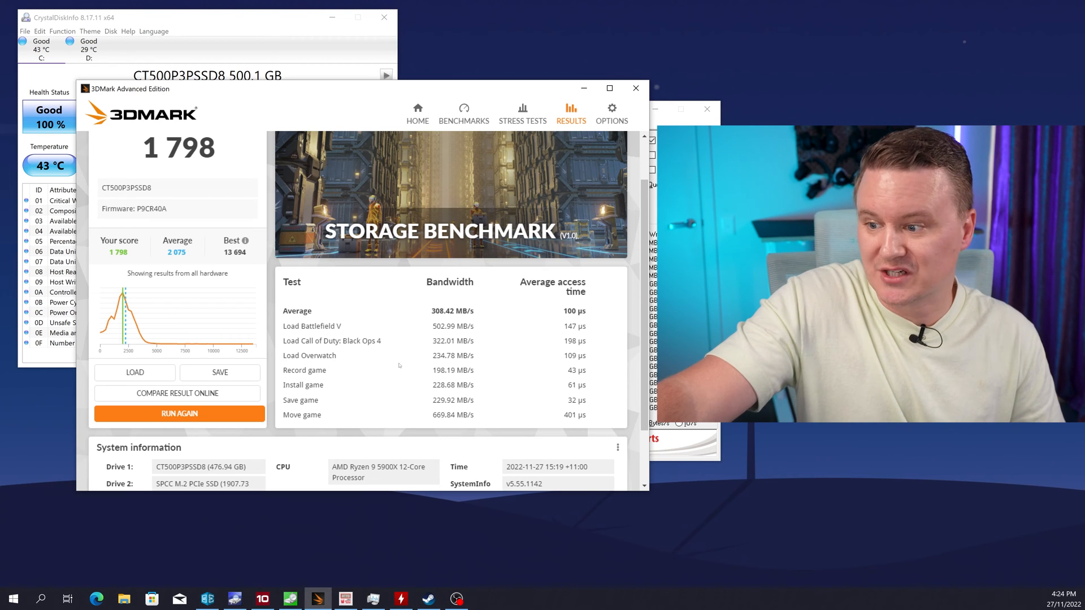
pyautogui.scroll(-3)
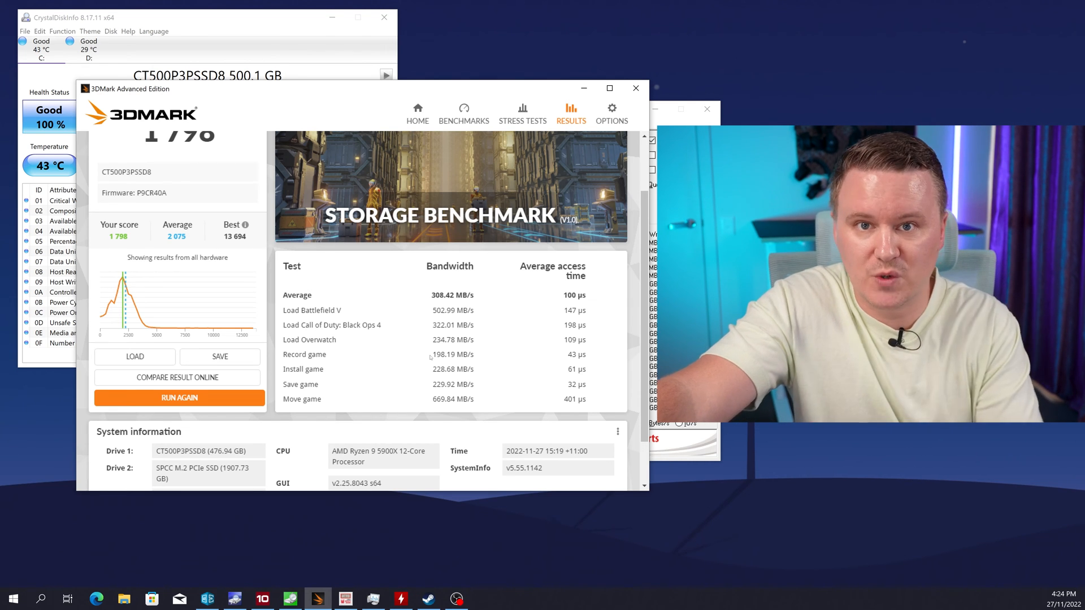
pyautogui.moveTo(409, 339)
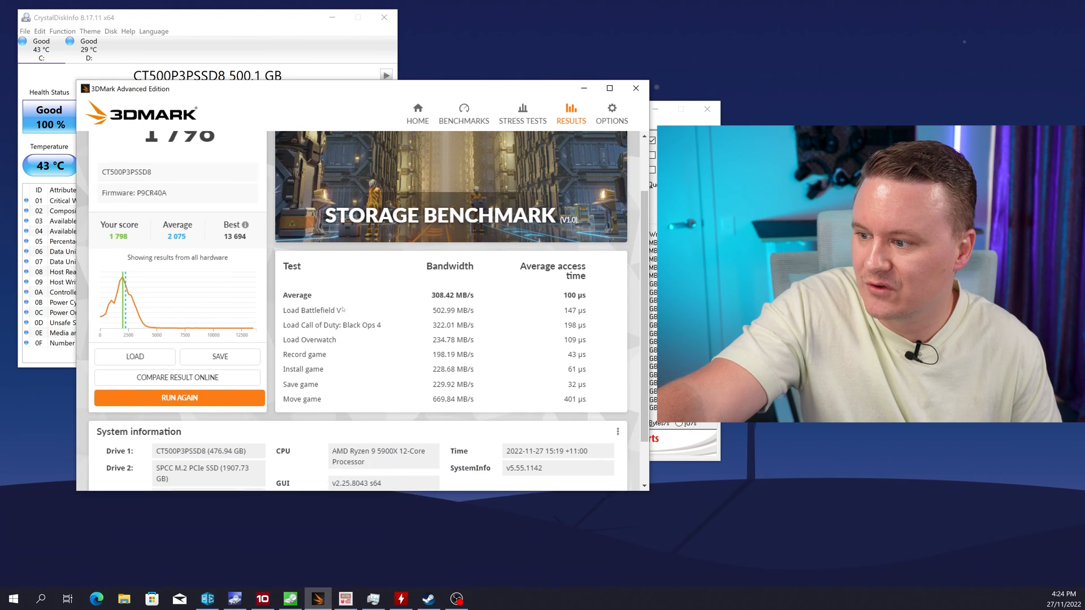
pyautogui.scroll(3)
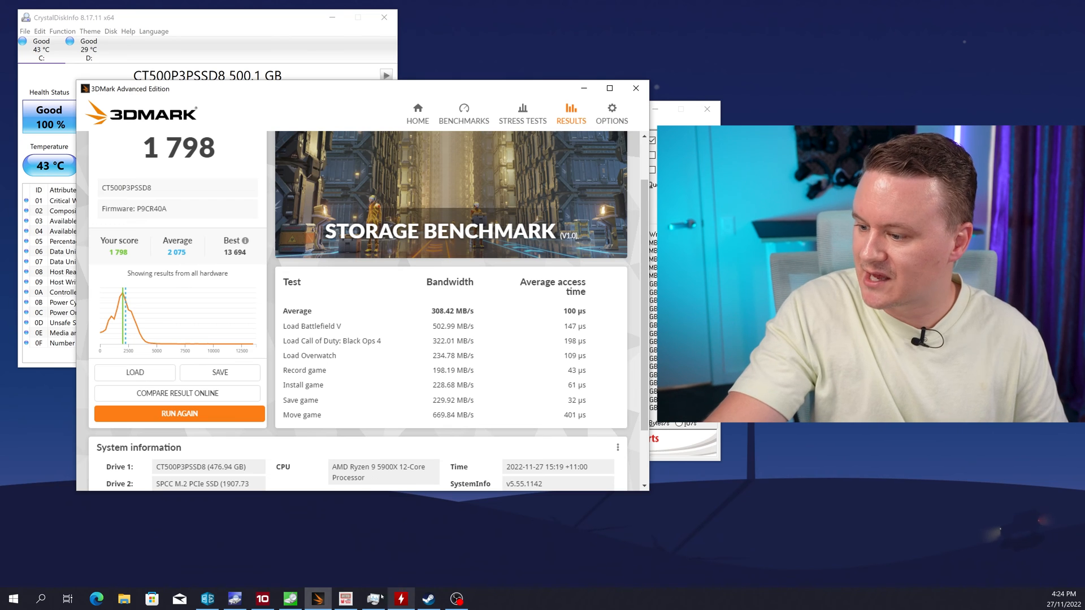
pyautogui.moveTo(316, 599)
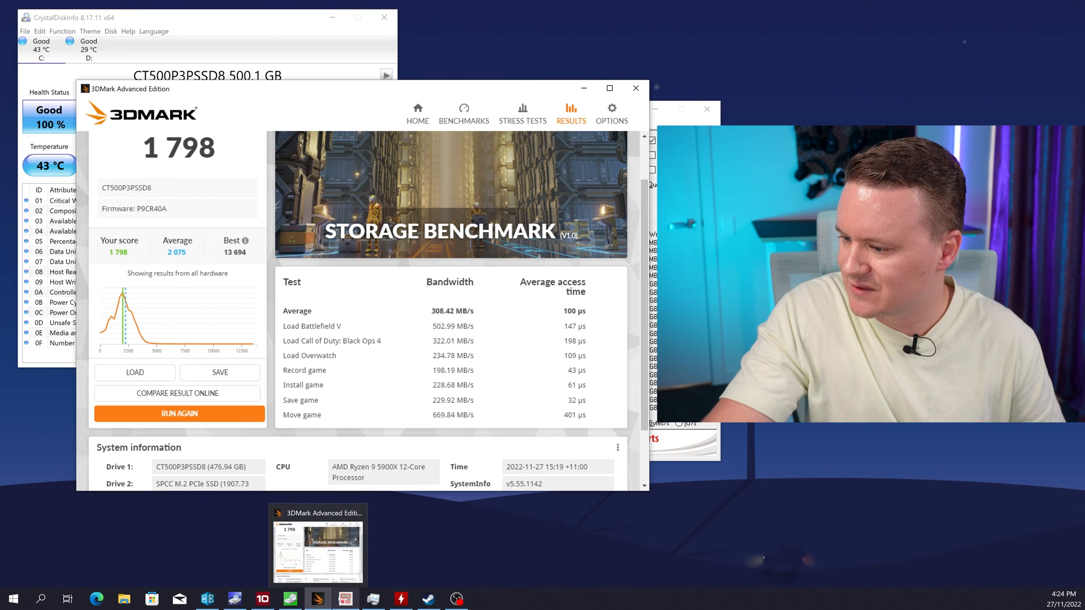
pyautogui.moveTo(261, 598)
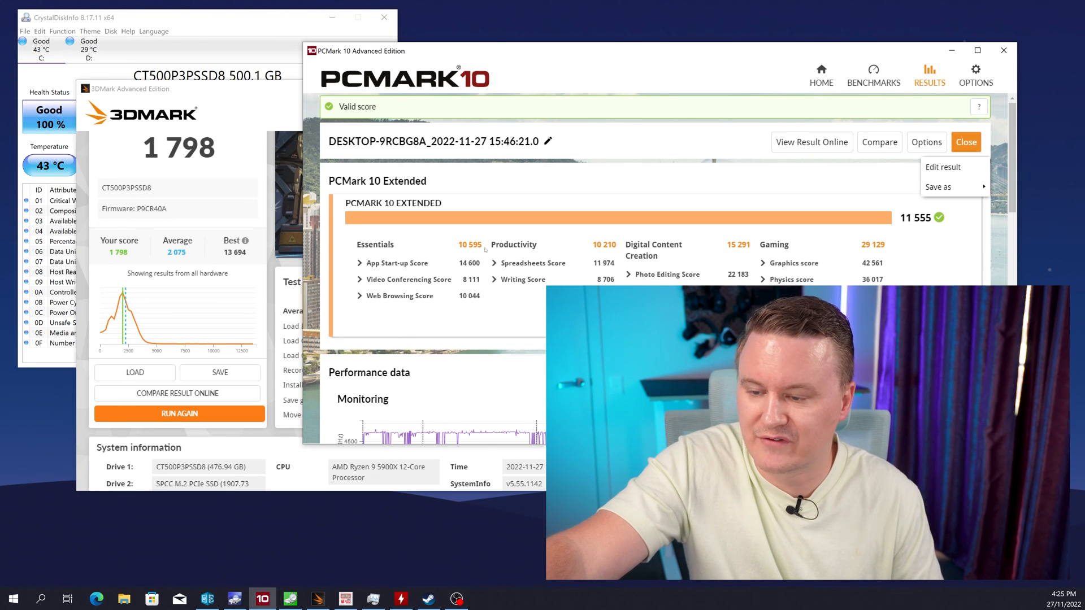
# - Expand the Video Conferencing, Spreadsheets and Photo Editing subtest timings in the 11,555 Extended result
pyautogui.click(494, 263)
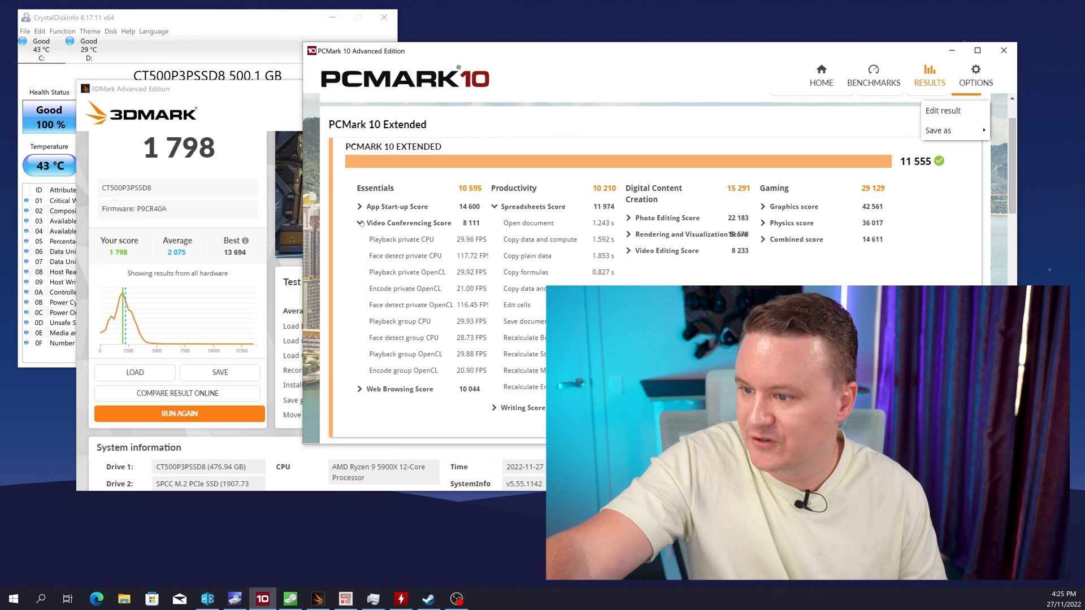
pyautogui.click(629, 217)
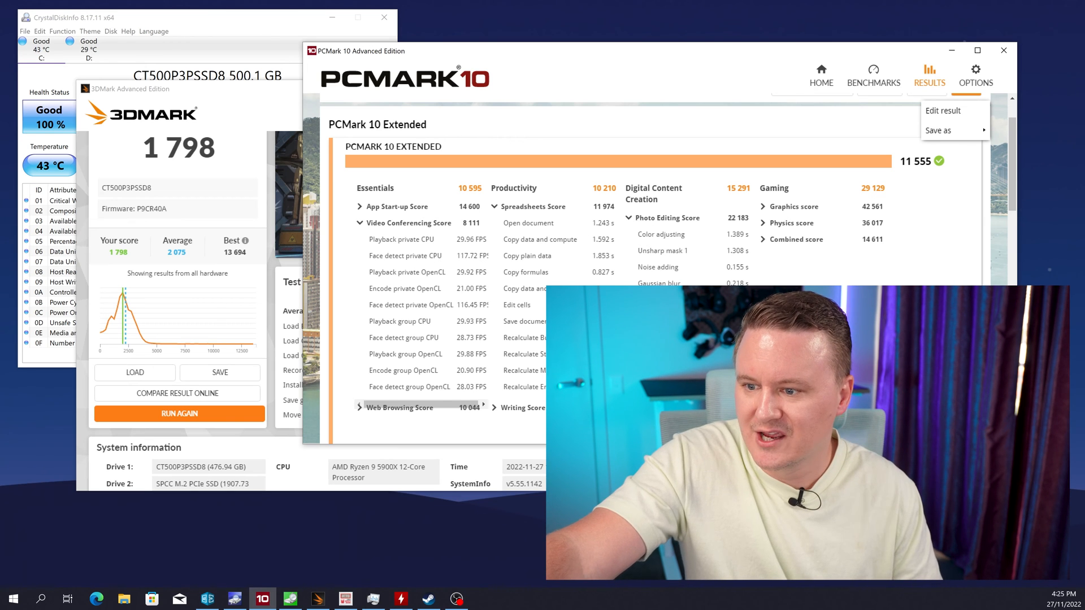